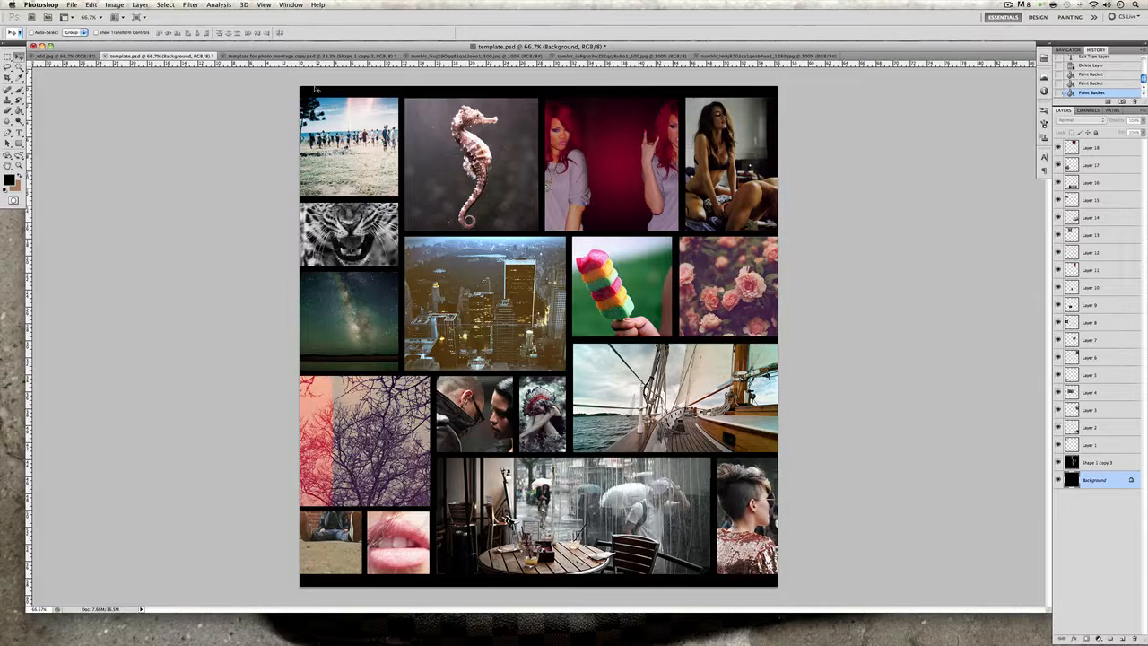
{"action": "mouse_move", "coordinate": [301, 57]}
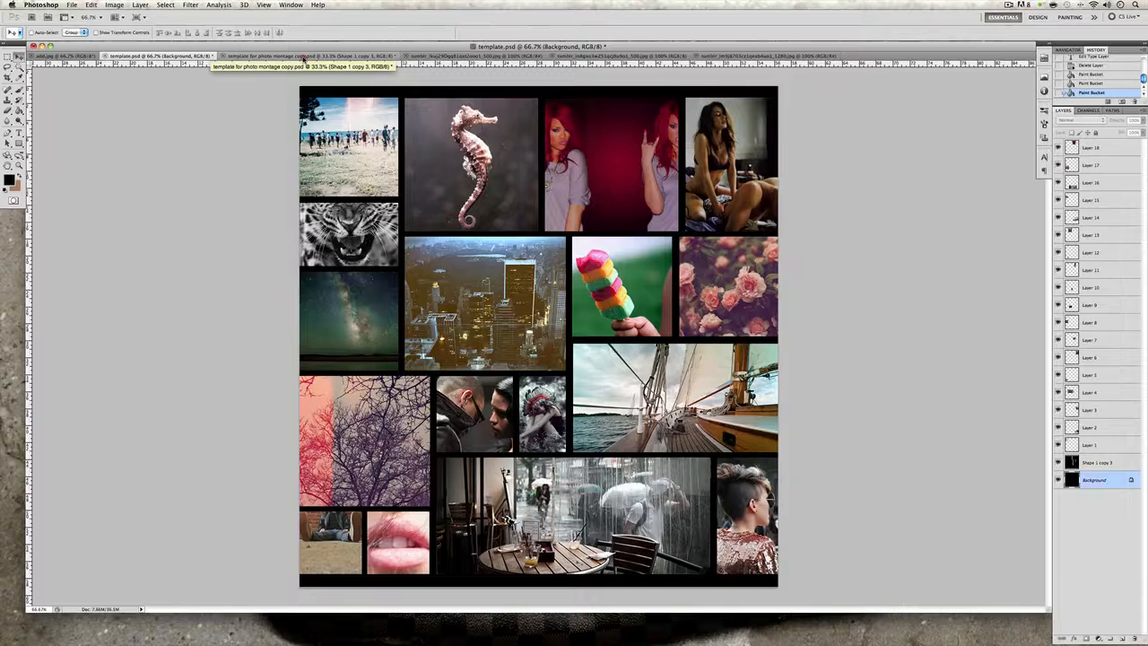
- Switch to the blank 'template for photo montage copy.psd' document
{"action": "left_click", "coordinate": [269, 55]}
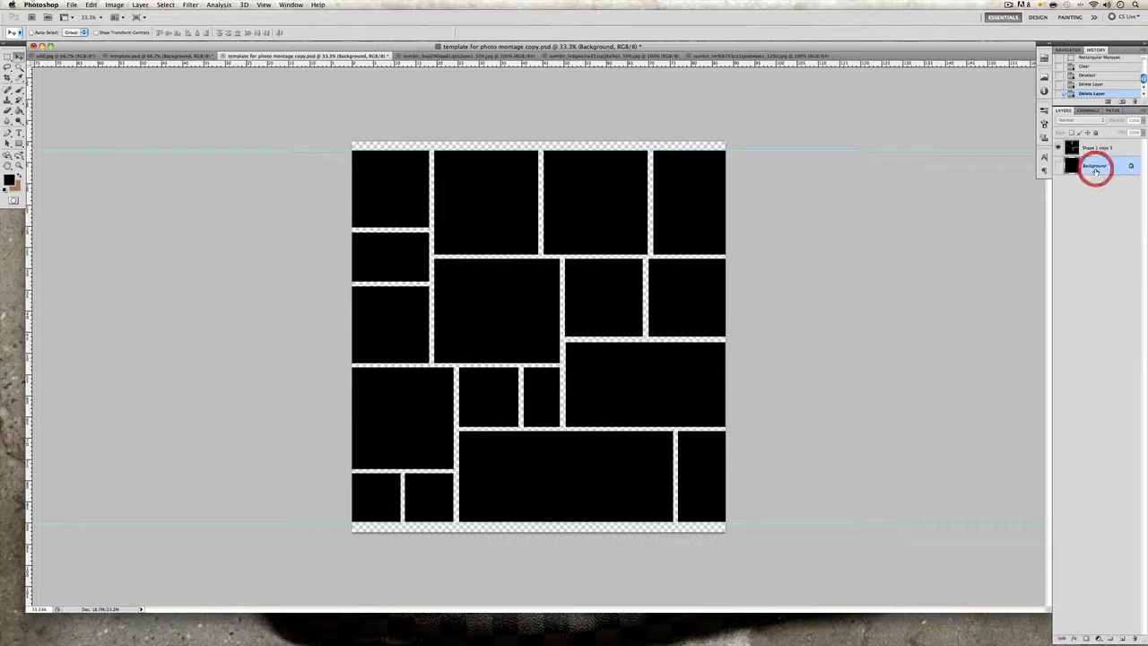
{"action": "left_click", "coordinate": [1094, 166]}
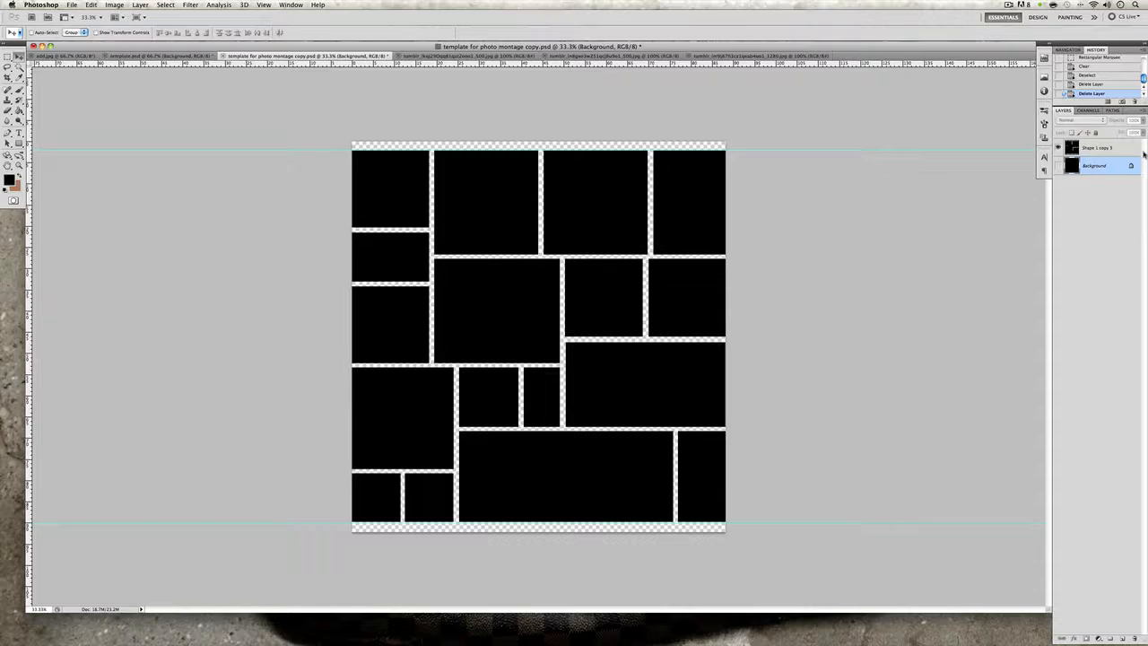
{"action": "left_click", "coordinate": [1099, 147]}
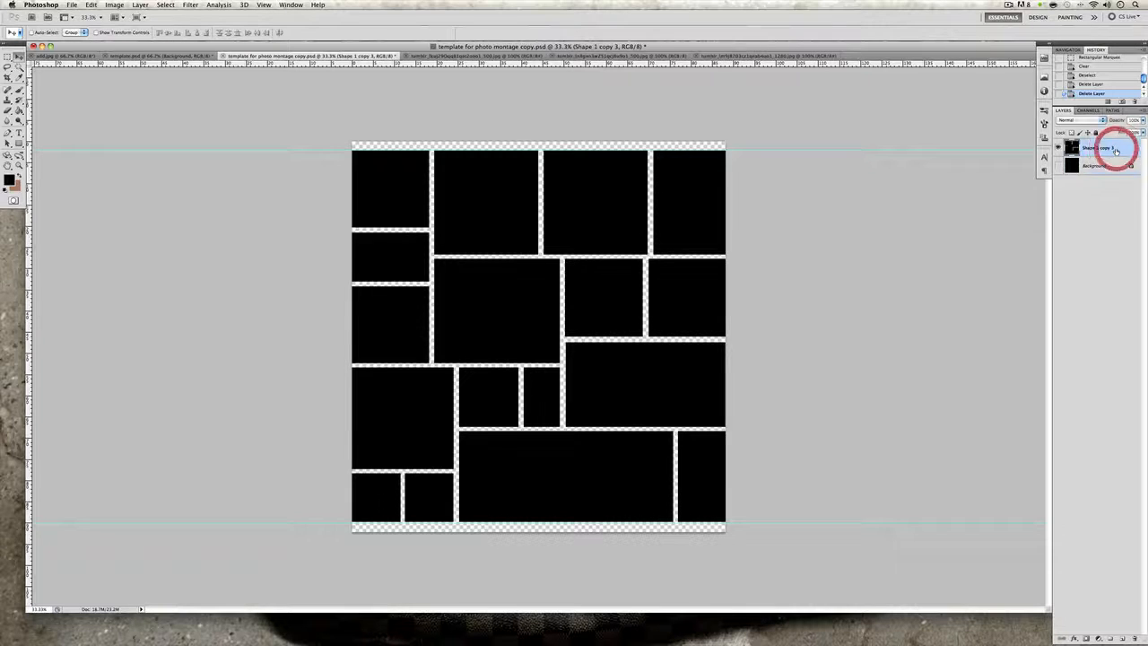
{"action": "left_click", "coordinate": [1112, 148]}
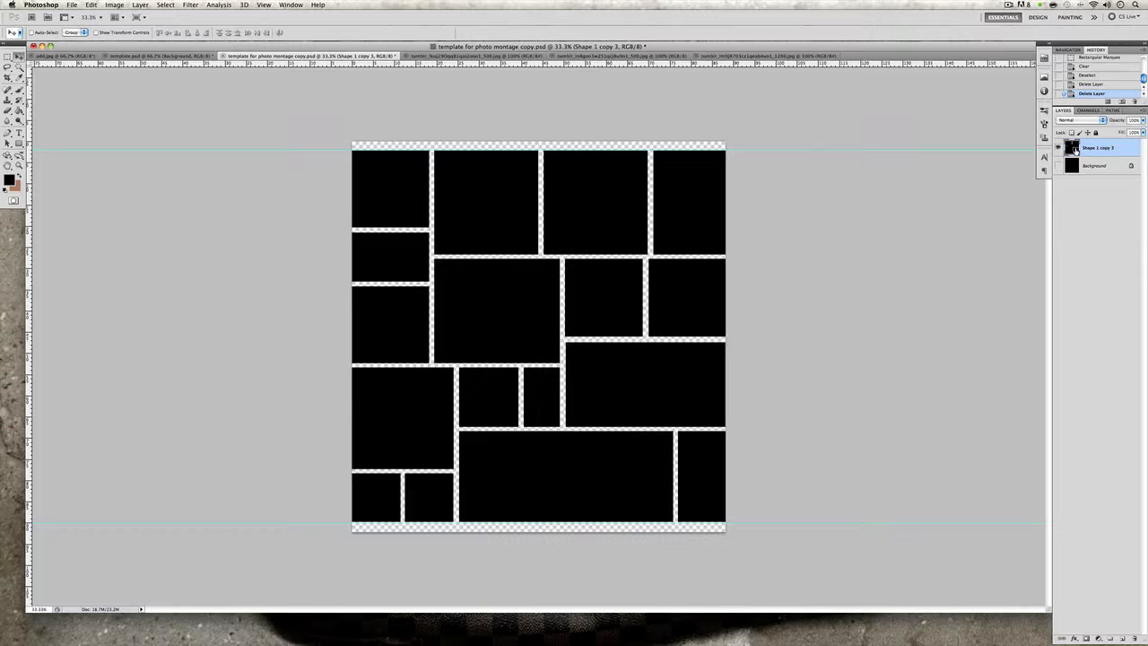
{"action": "left_click", "coordinate": [1094, 165]}
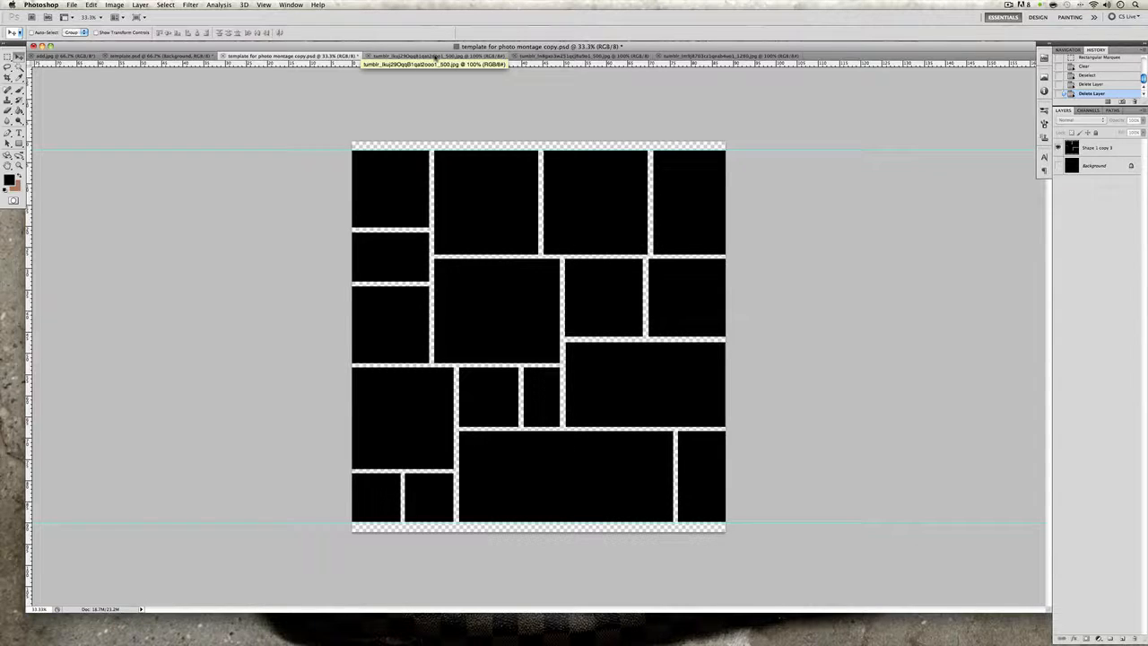
- Place the boat photo over the right-hand boxes, enlarged and with lowered opacity
{"action": "left_click", "coordinate": [419, 56]}
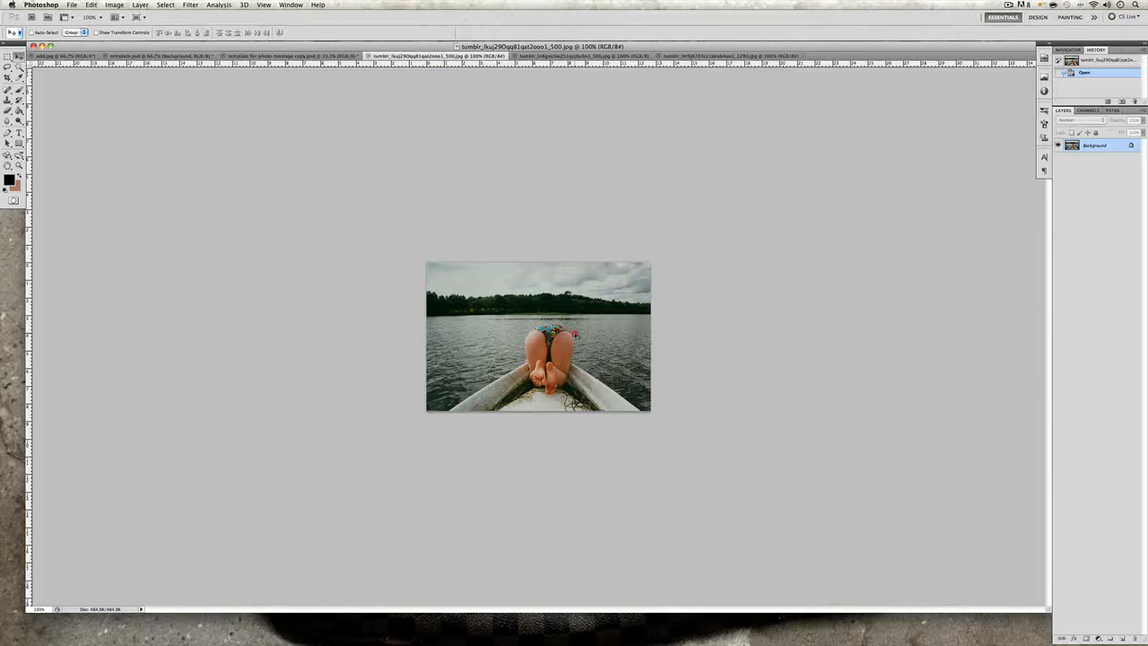
{"action": "left_click", "coordinate": [287, 56]}
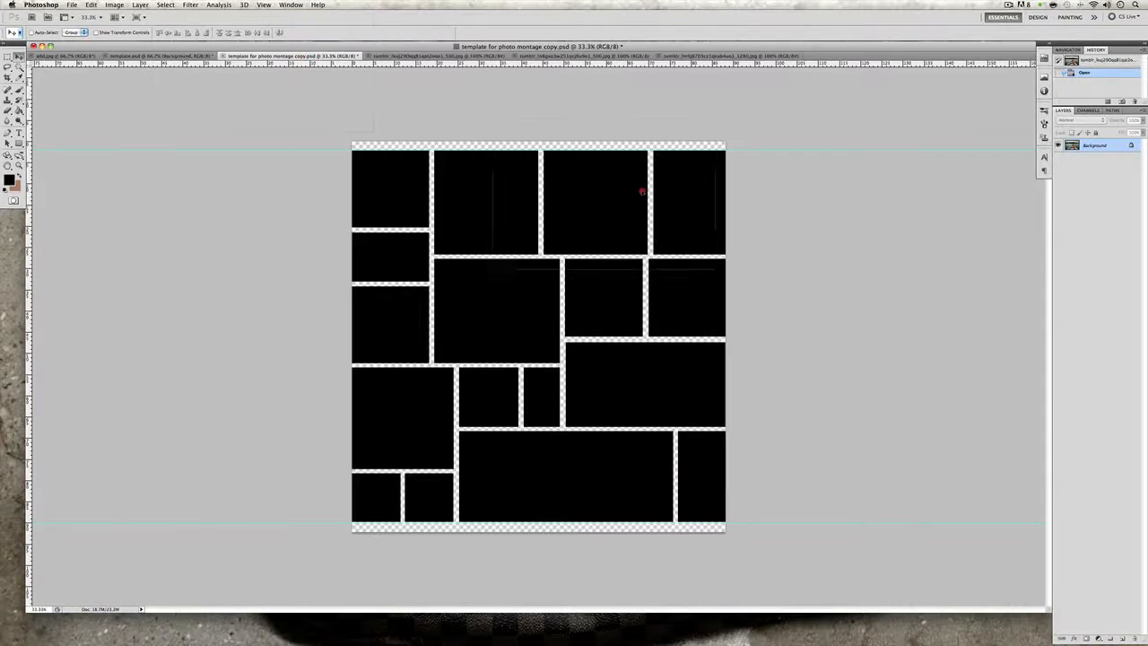
{"action": "left_click_drag", "start_coordinate": [641, 191], "coordinate": [649, 321]}
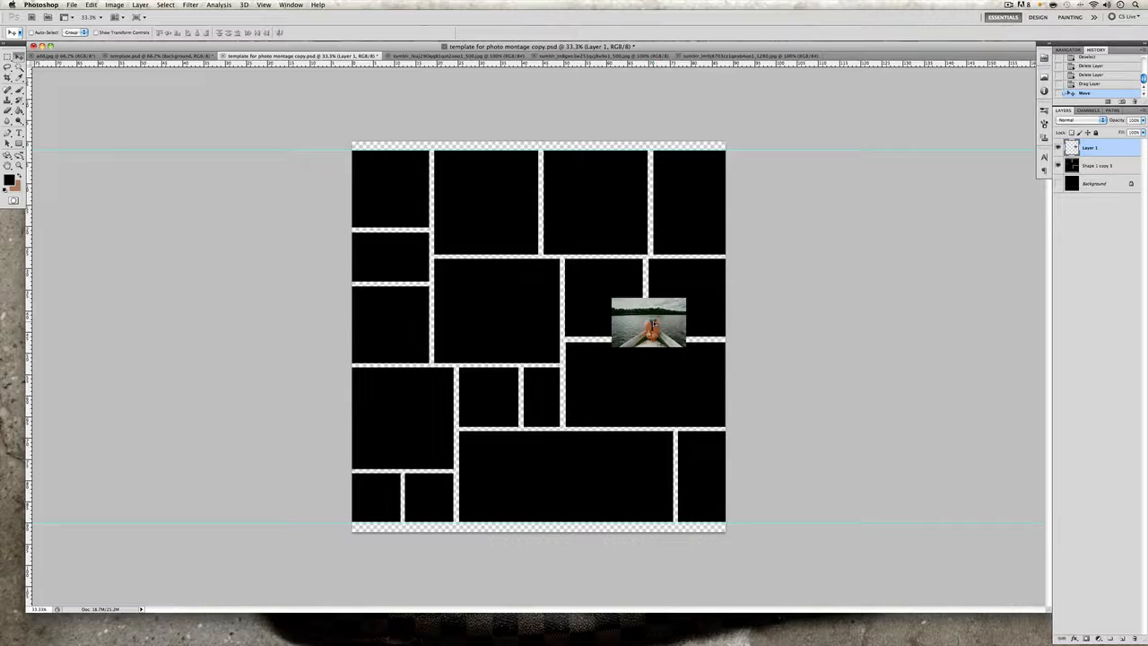
{"action": "left_click_drag", "start_coordinate": [649, 321], "coordinate": [677, 303]}
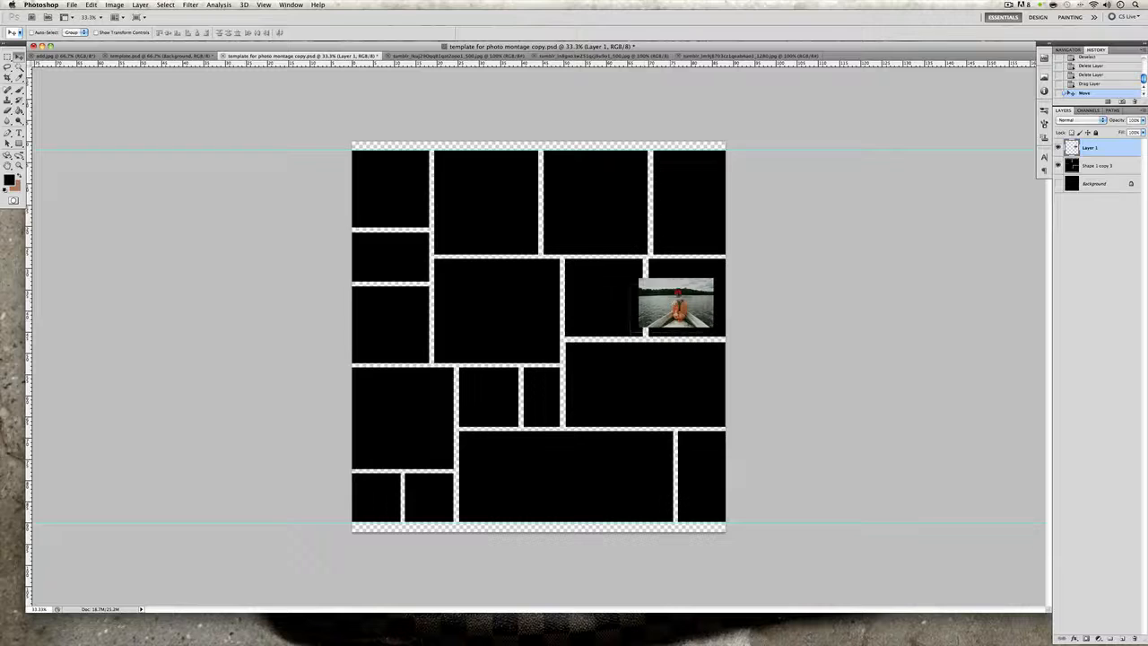
{"action": "left_click_drag", "start_coordinate": [677, 305], "coordinate": [687, 285]}
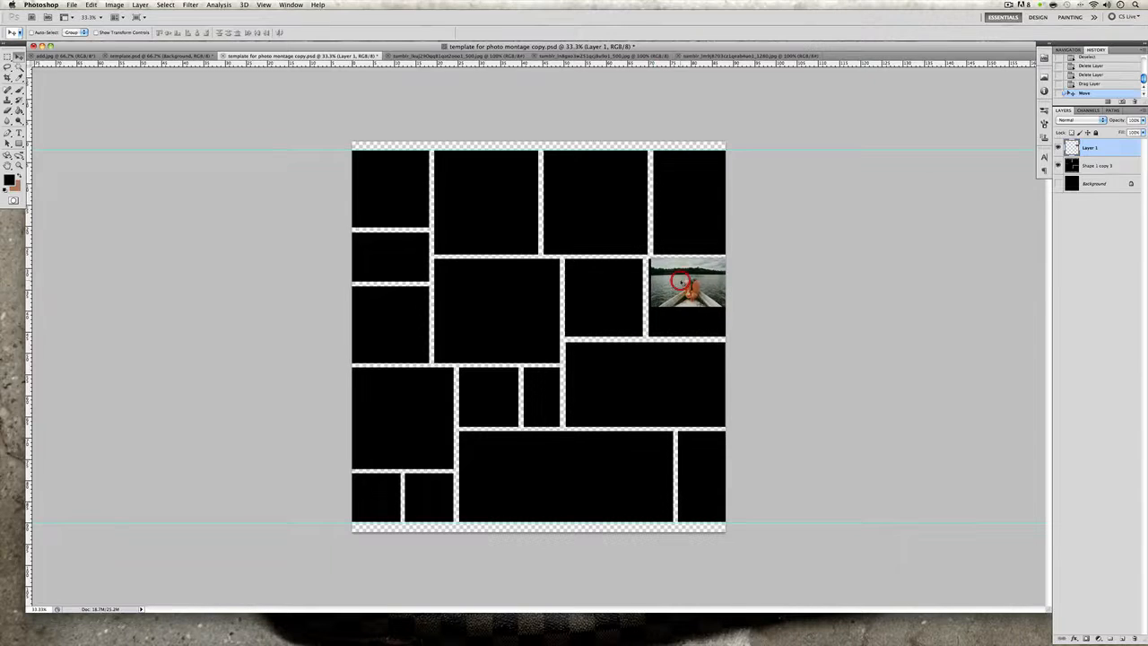
{"action": "left_click_drag", "start_coordinate": [689, 283], "coordinate": [668, 296]}
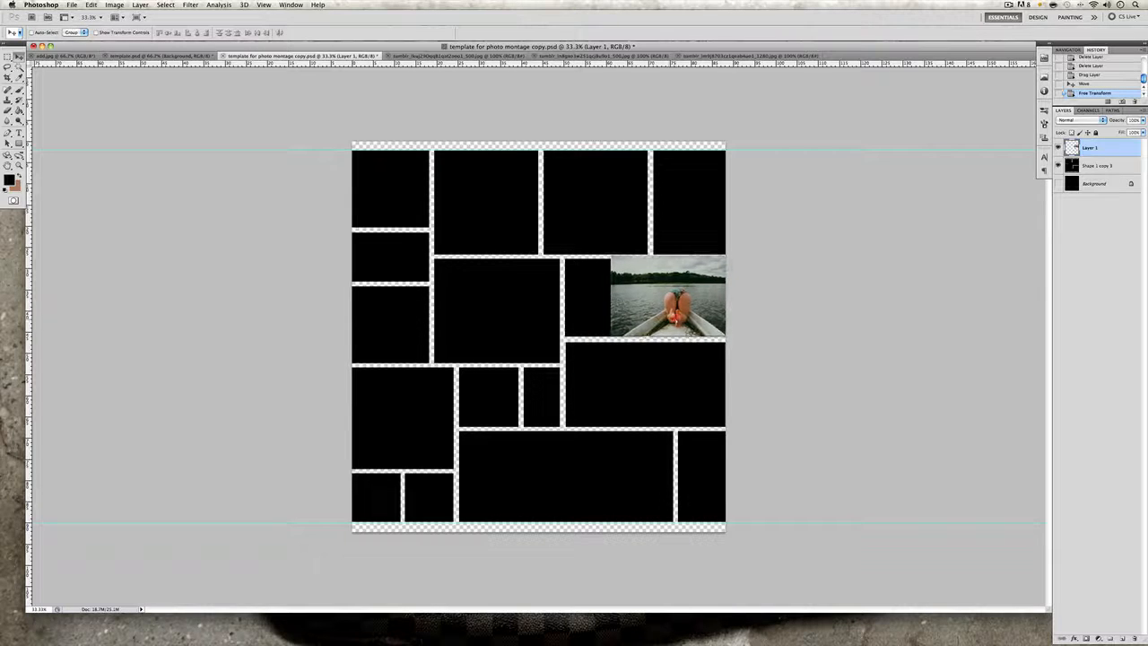
{"action": "left_click_drag", "start_coordinate": [668, 287], "coordinate": [668, 305]}
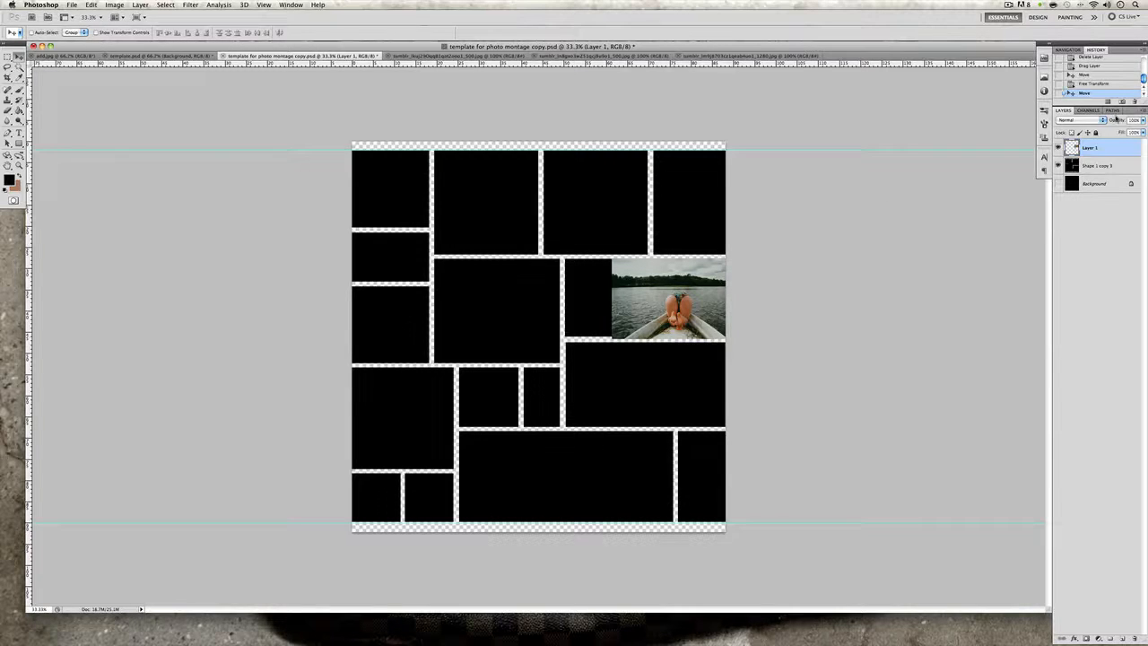
{"action": "mouse_move", "coordinate": [1117, 119]}
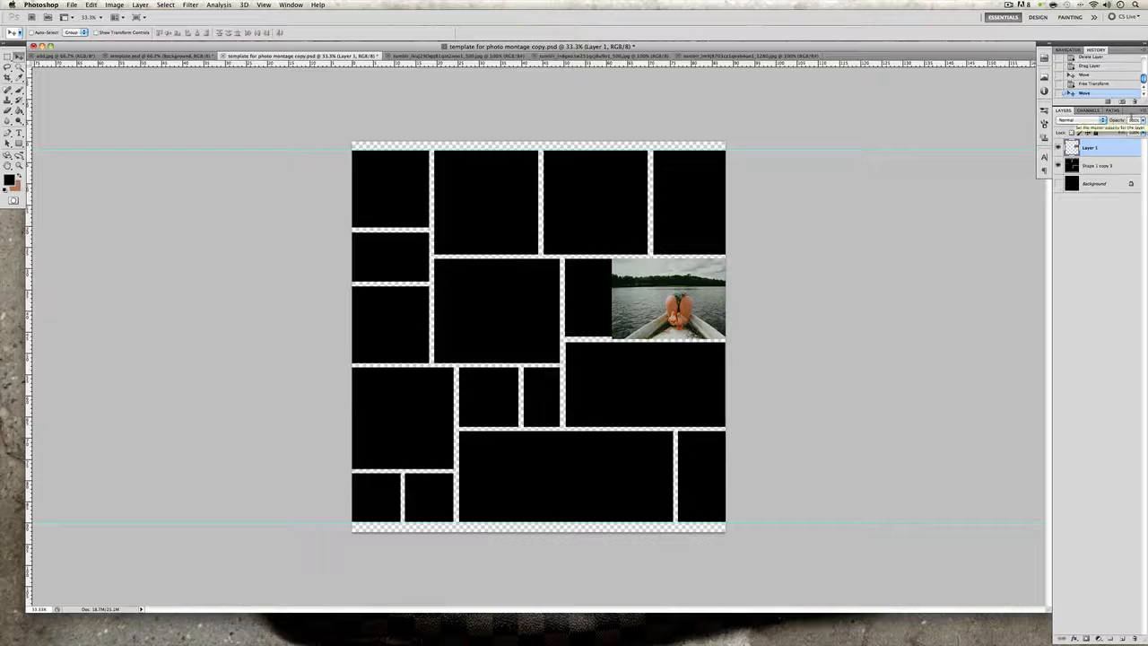
{"action": "left_click_drag", "start_coordinate": [668, 300], "coordinate": [673, 296]}
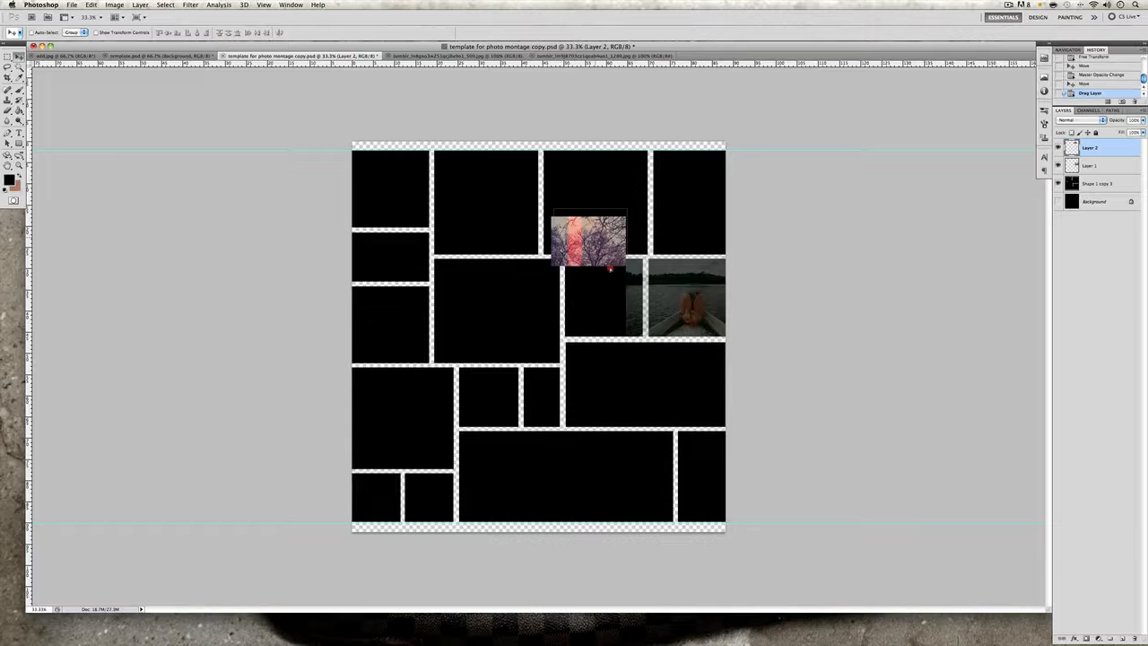
- Bring the pink tree photo into the template and make it semi-transparent
{"action": "left_click_drag", "start_coordinate": [588, 238], "coordinate": [601, 283]}
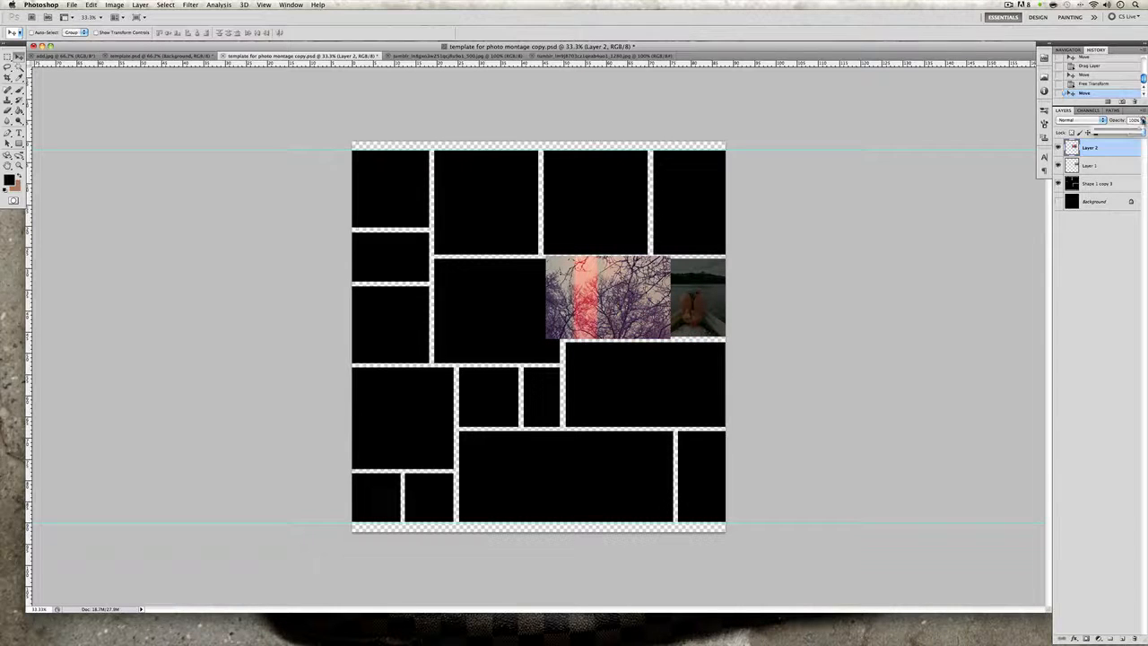
{"action": "left_click", "coordinate": [1135, 120]}
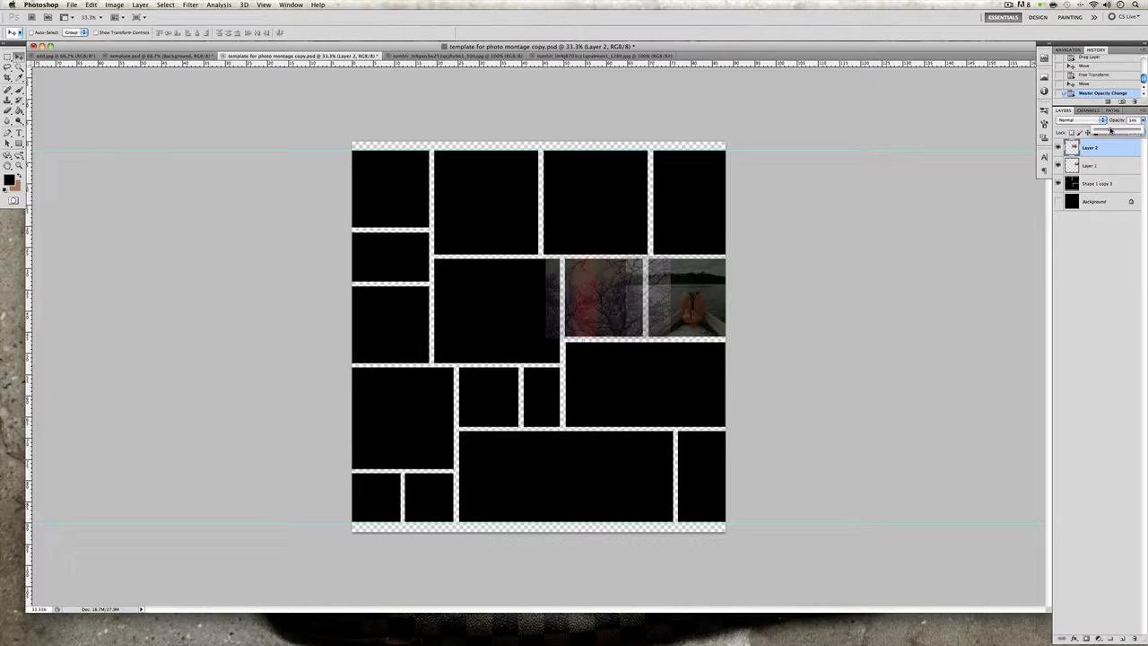
{"action": "left_click", "coordinate": [1092, 201]}
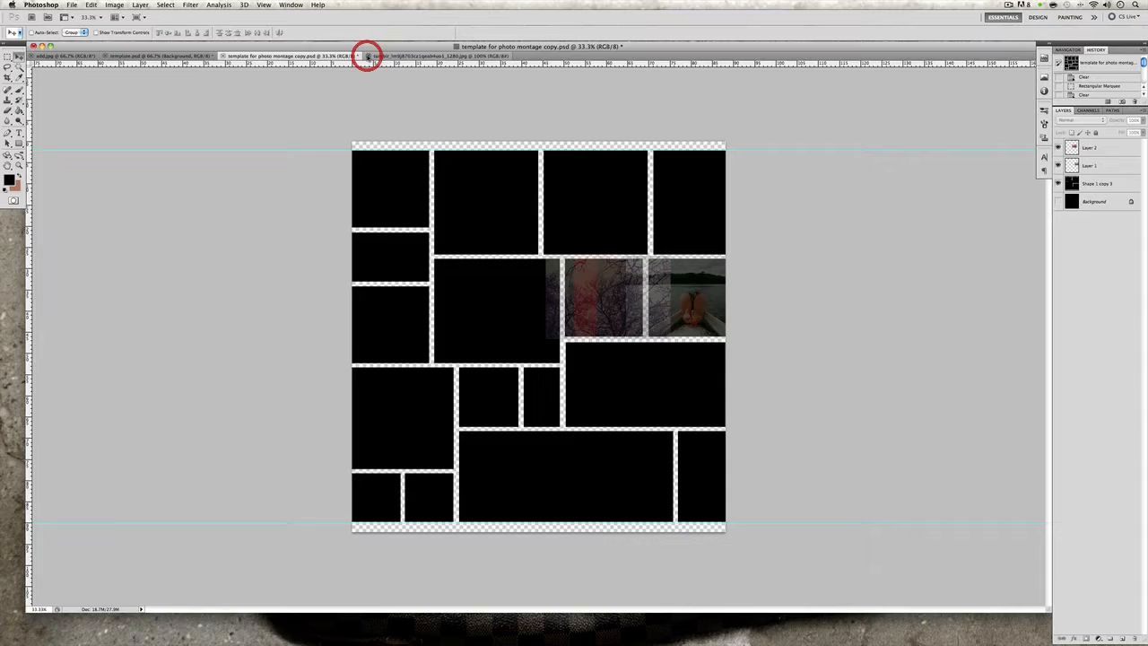
- Drag the seahorse photo into the template and fit it over the large middle box
{"action": "left_click", "coordinate": [421, 56]}
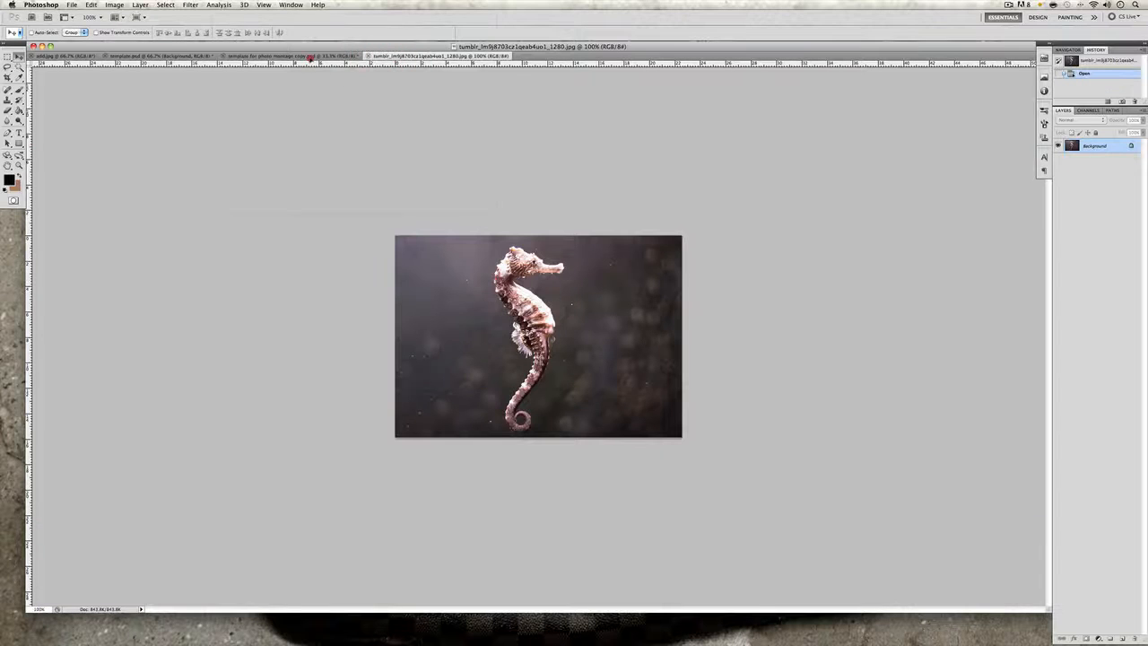
{"action": "left_click", "coordinate": [287, 55]}
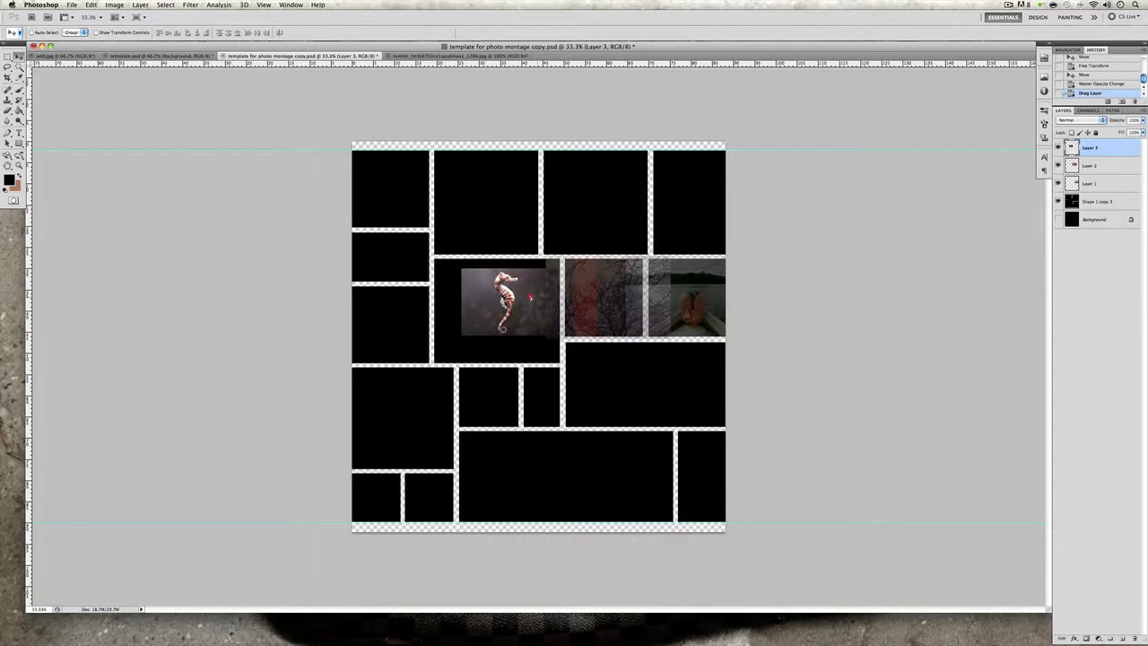
{"action": "left_click_drag", "start_coordinate": [507, 303], "coordinate": [481, 291]}
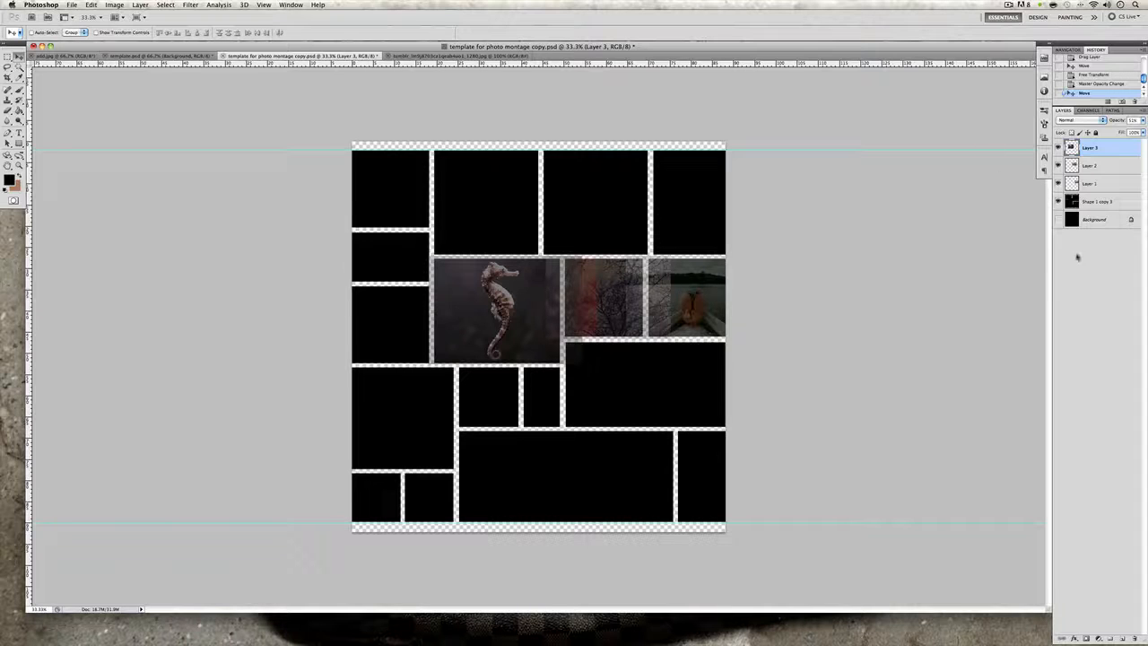
- Load the grid shape as a selection, then trim the seahorse and tree layers to it
{"action": "left_click", "coordinate": [1099, 201]}
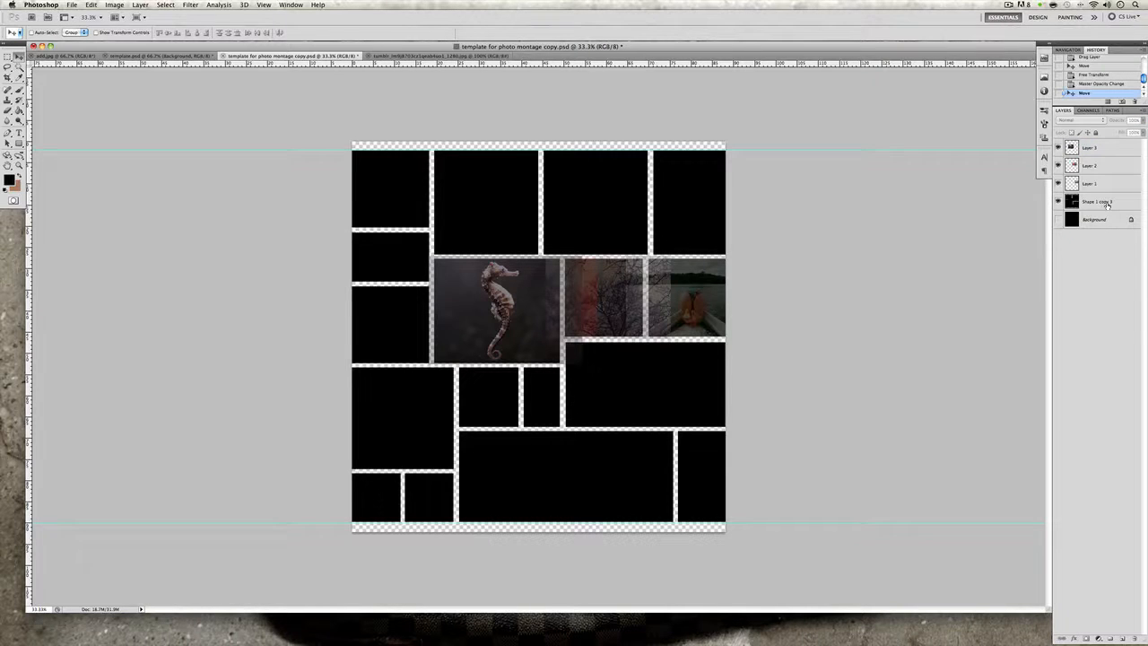
{"action": "left_click", "coordinate": [1098, 201]}
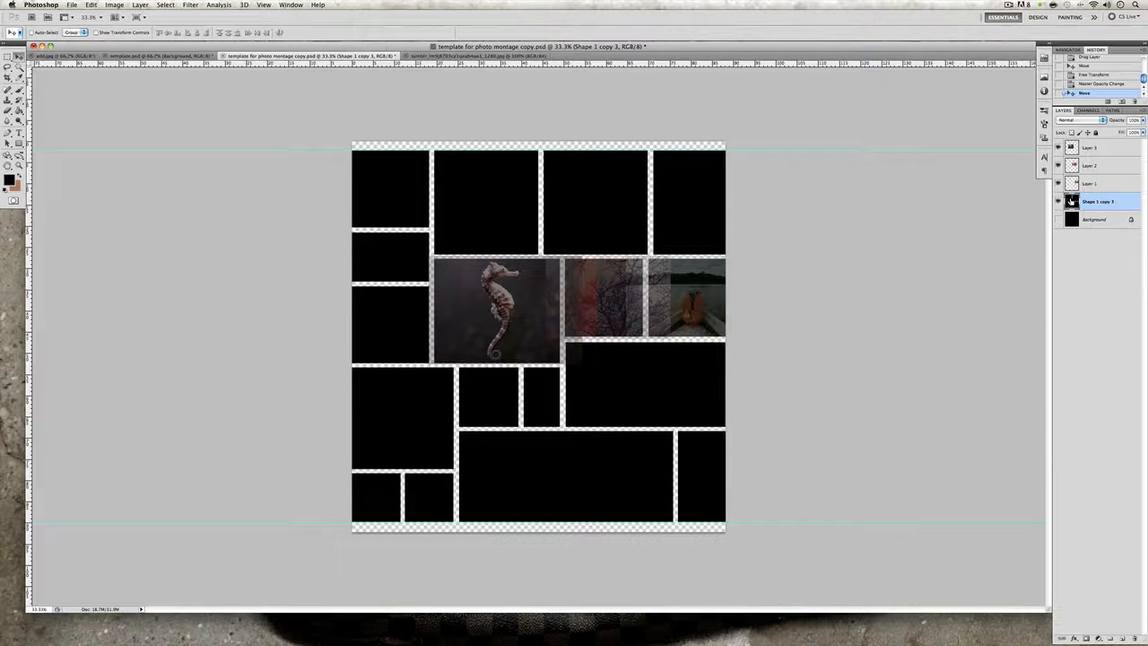
{"action": "left_click", "coordinate": [1072, 201]}
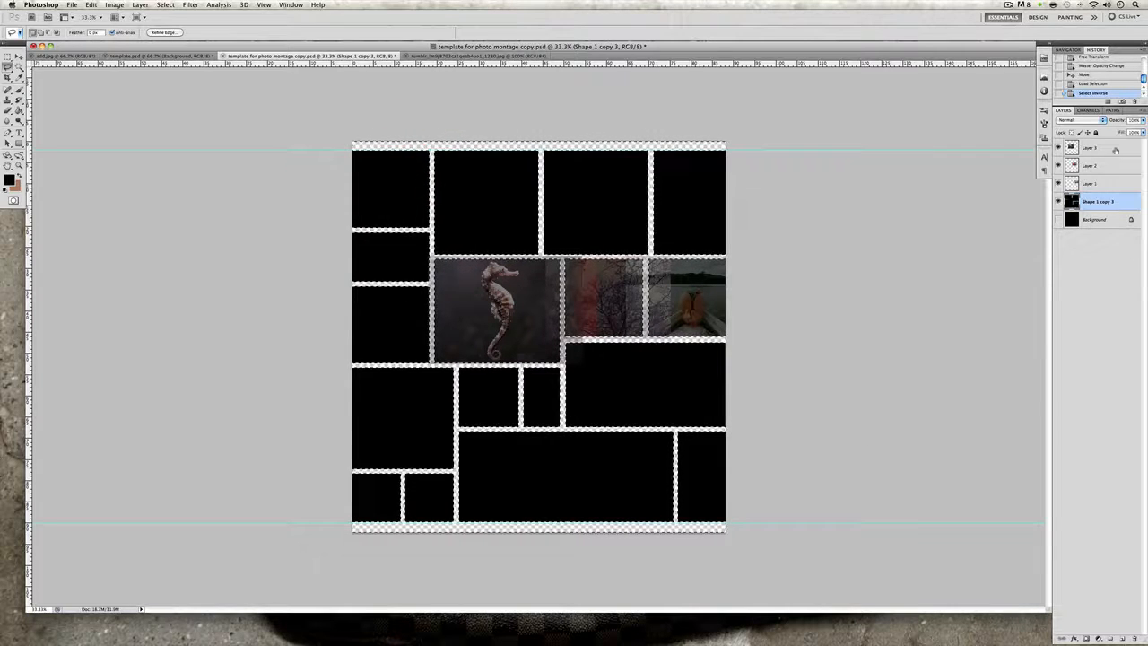
{"action": "left_click", "coordinate": [1094, 147]}
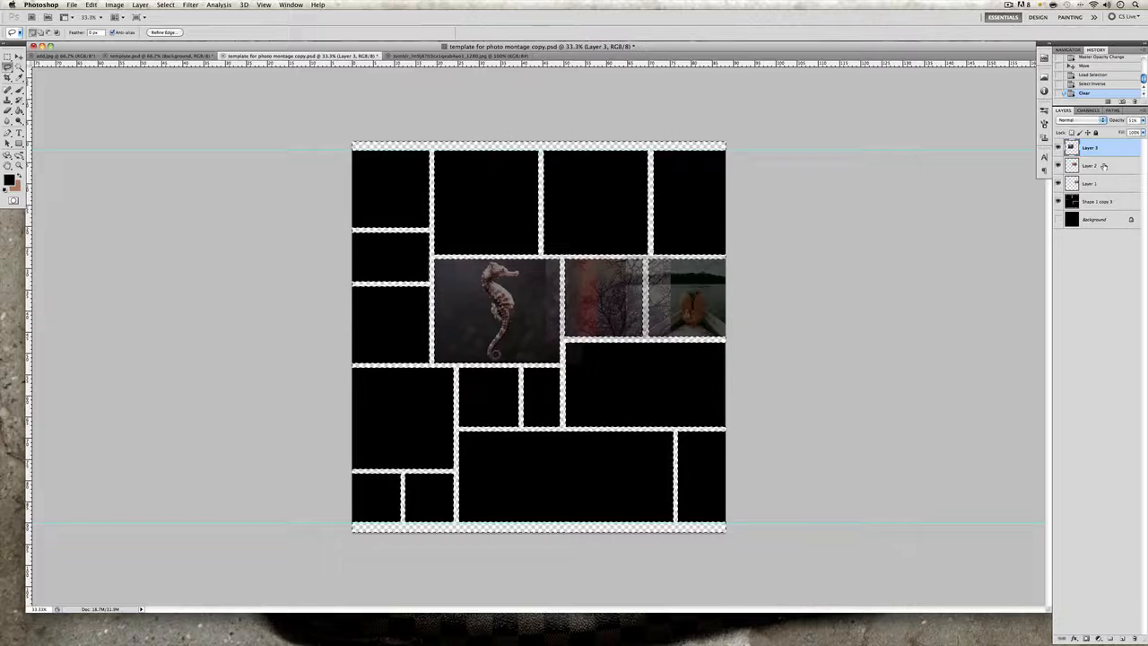
{"action": "left_click", "coordinate": [1089, 184]}
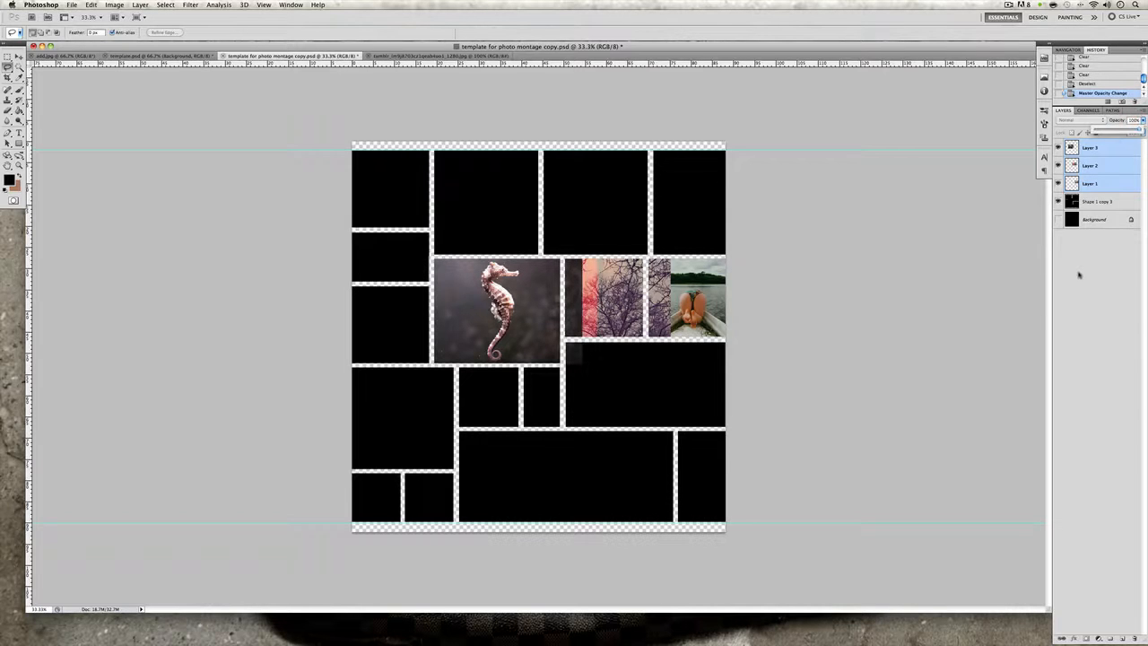
- Restore photo layers to 100% opacity and erase the leftover patch below the tree photo
{"action": "left_click", "coordinate": [1091, 147]}
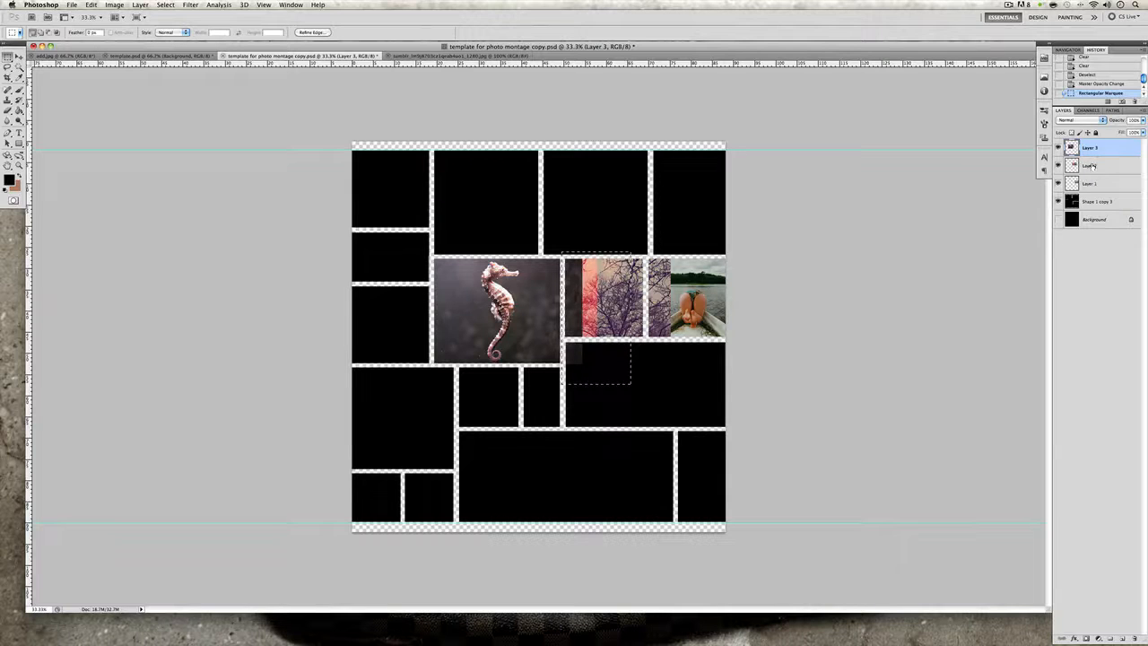
{"action": "left_click", "coordinate": [1092, 148]}
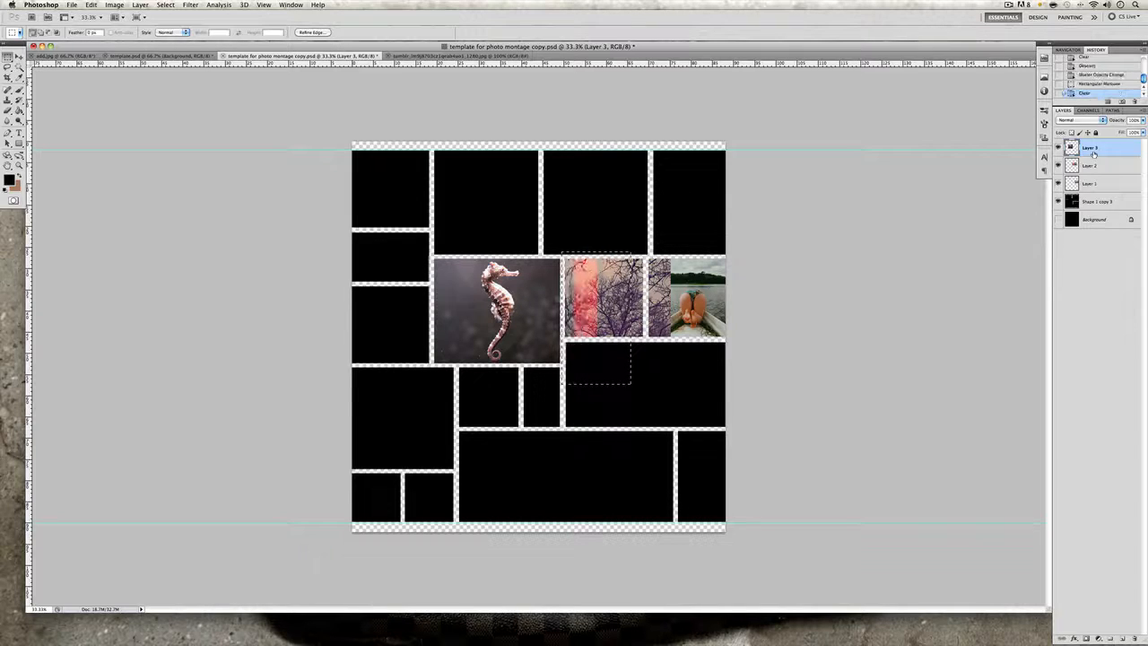
{"action": "left_click", "coordinate": [1090, 165]}
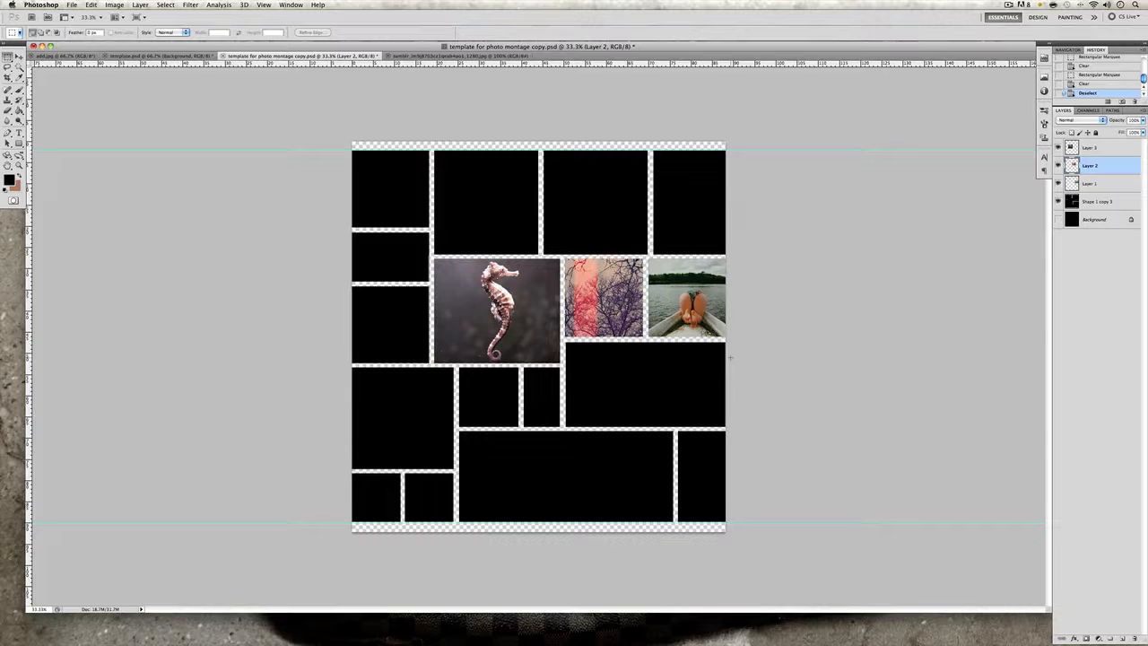
- Hide the black grid layer, keep the black background, then view the finished template.psd collage
{"action": "left_click", "coordinate": [1073, 280]}
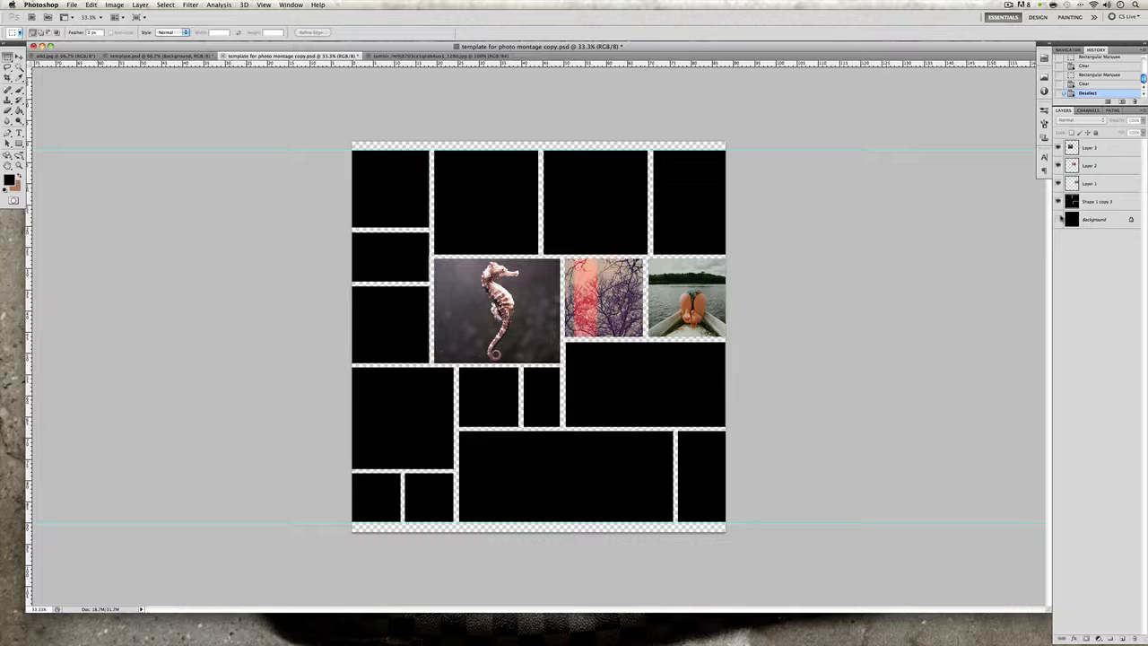
{"action": "left_click", "coordinate": [1058, 200]}
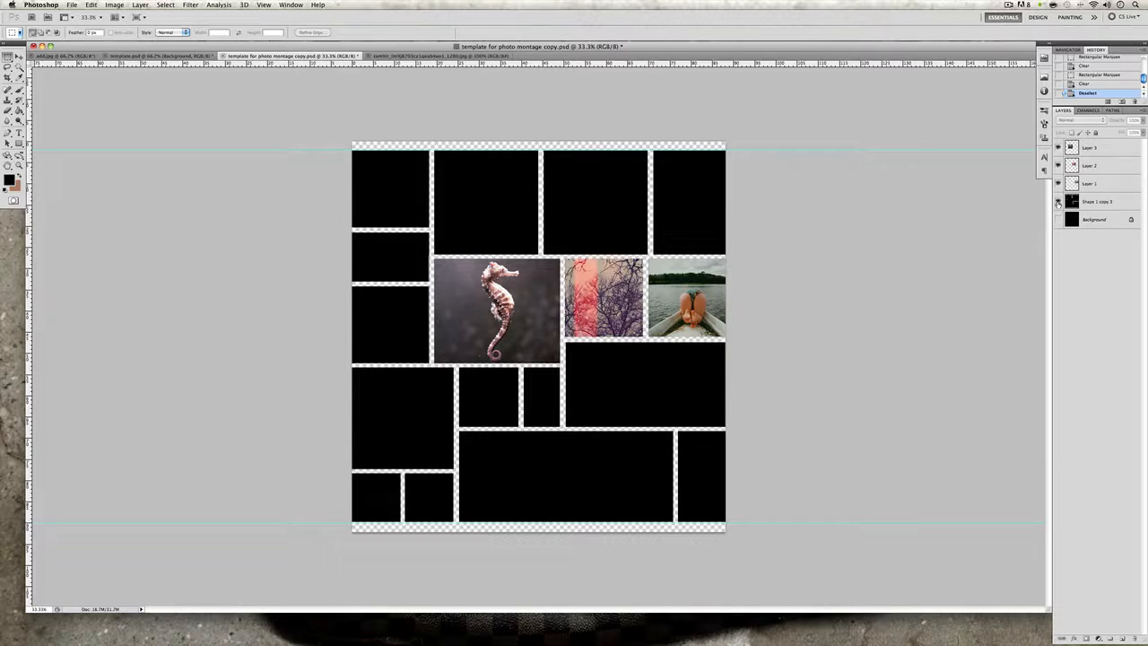
{"action": "left_click", "coordinate": [1058, 201]}
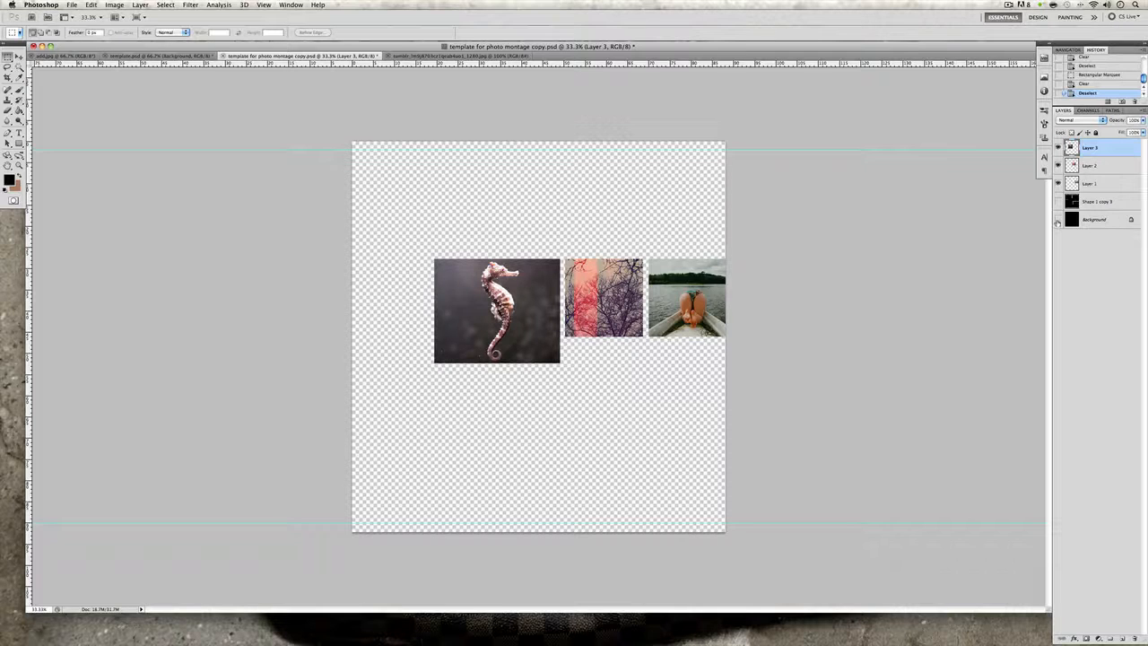
{"action": "left_click", "coordinate": [1058, 219]}
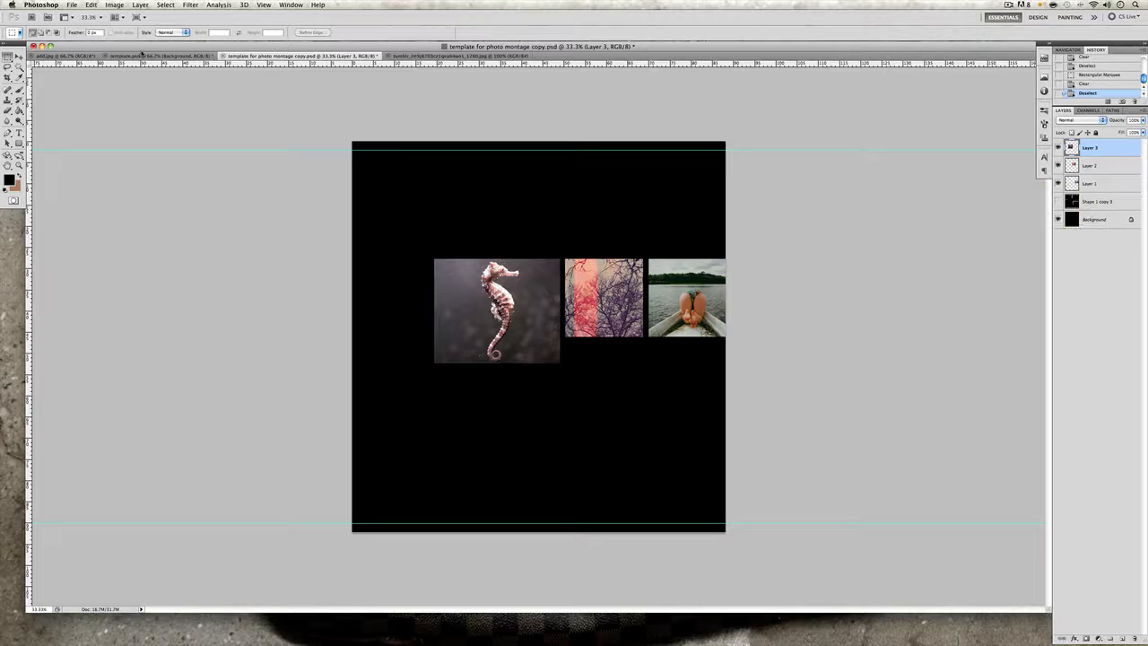
{"action": "left_click", "coordinate": [162, 55]}
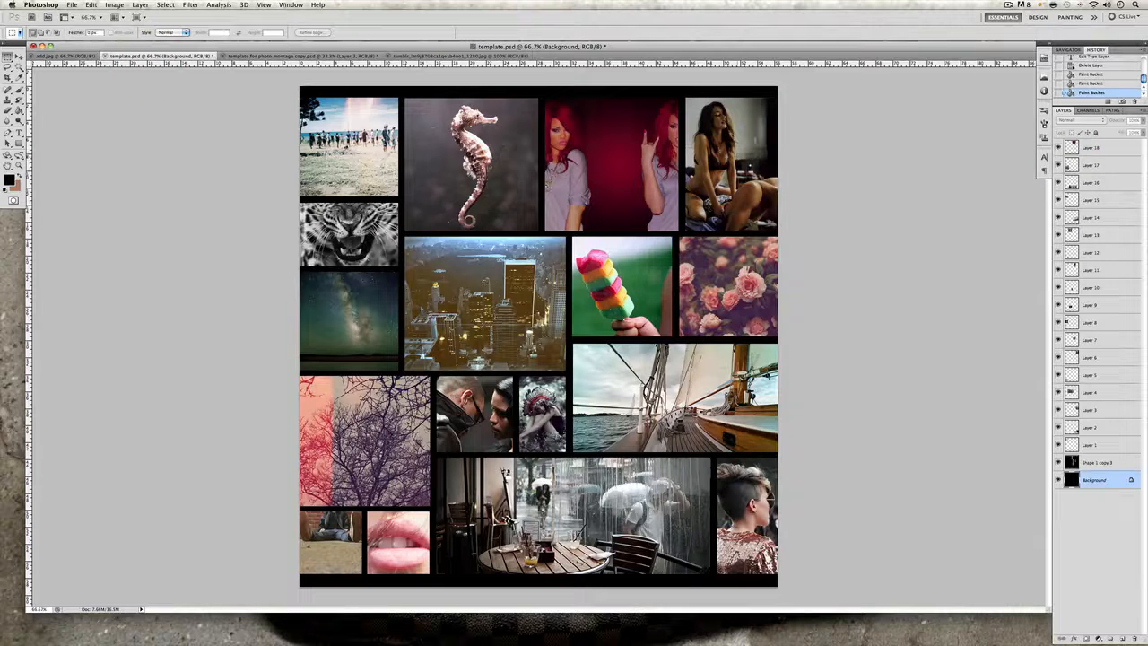